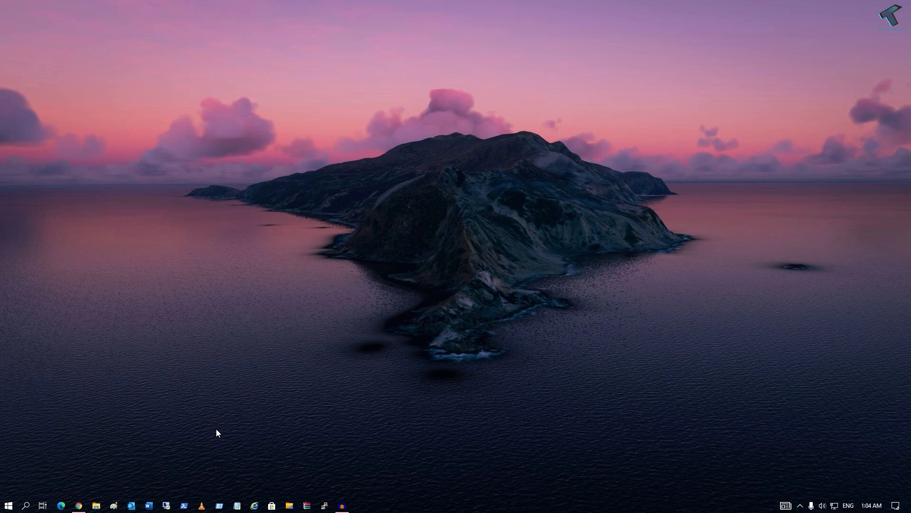
pyautogui.moveTo(78, 505)
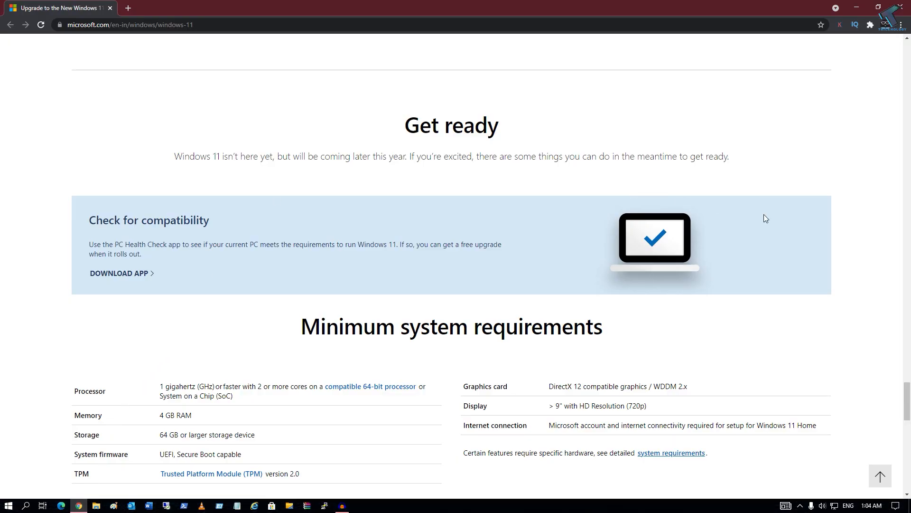
# Step: Download the PC Health Check app from the 'Check for compatibility' section of the Windows 11 page
pyautogui.scroll(3)
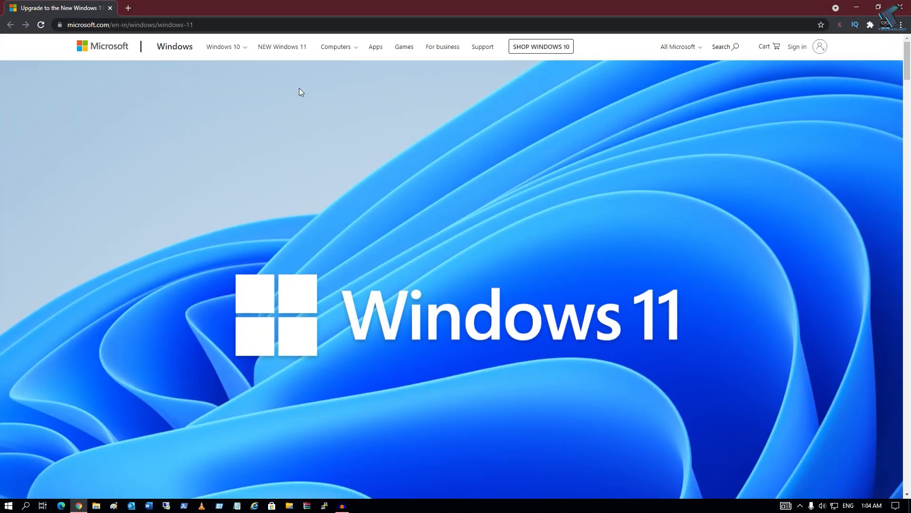
pyautogui.moveTo(849, 90)
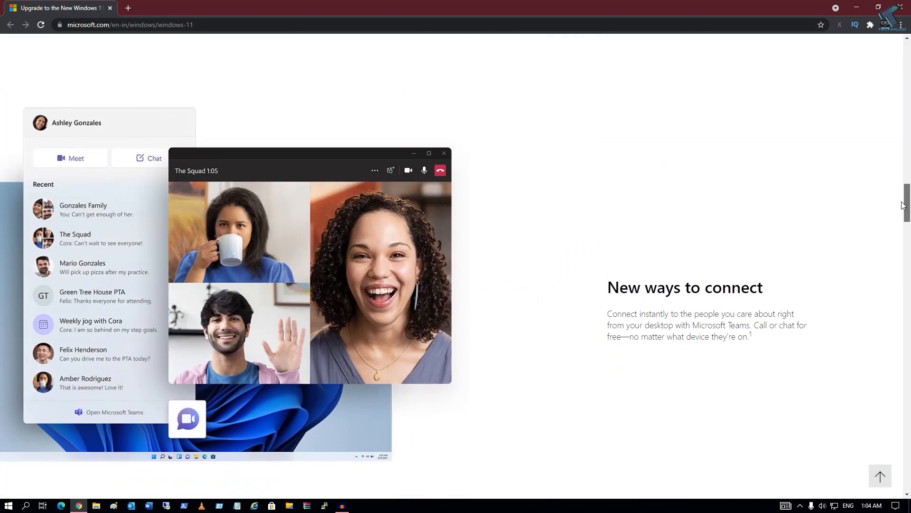
pyautogui.scroll(-3)
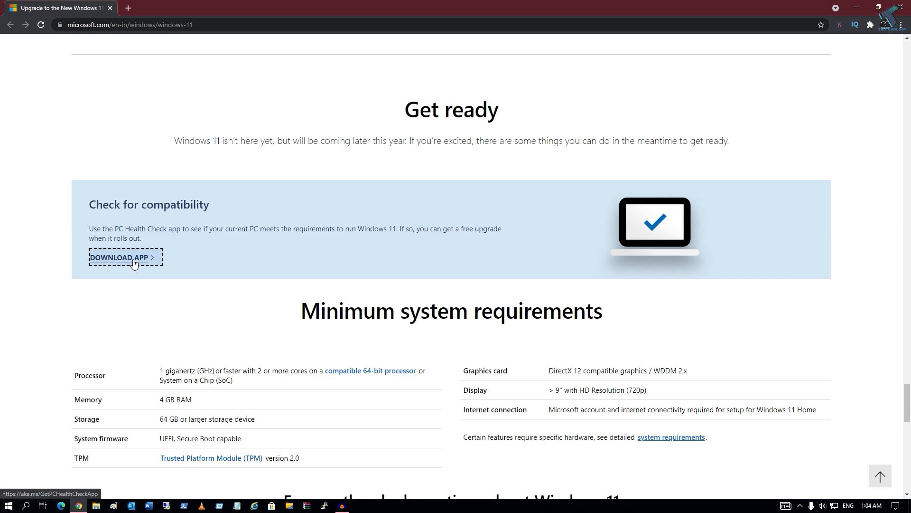
pyautogui.click(125, 257)
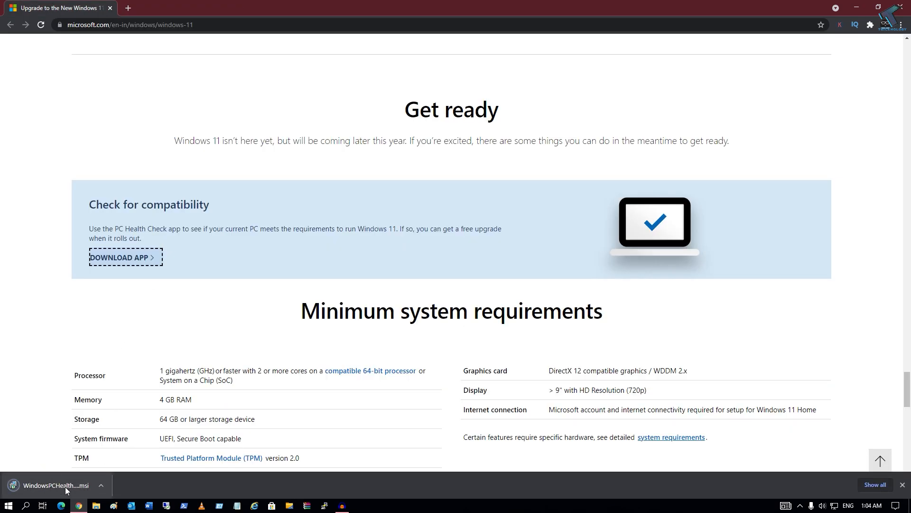
# Step: Run the downloaded .msi, accept the license terms and install PC Health Check
pyautogui.click(52, 485)
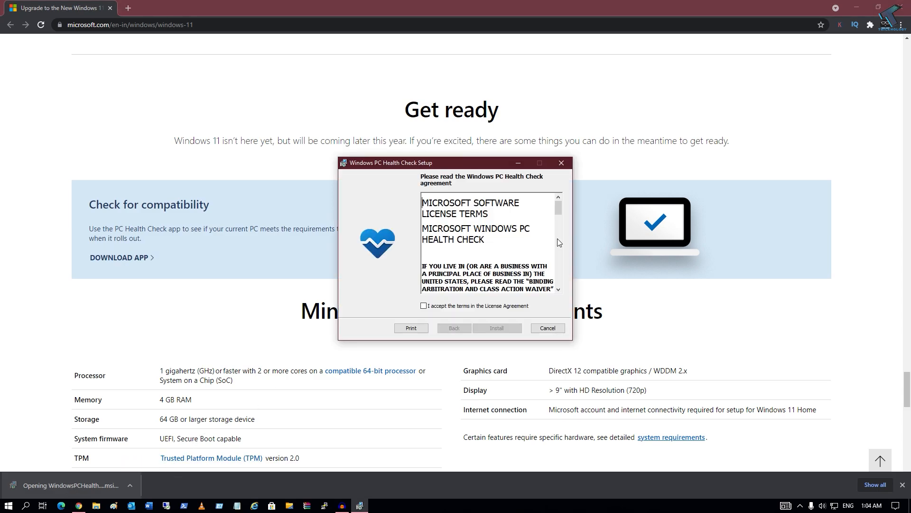
pyautogui.click(424, 306)
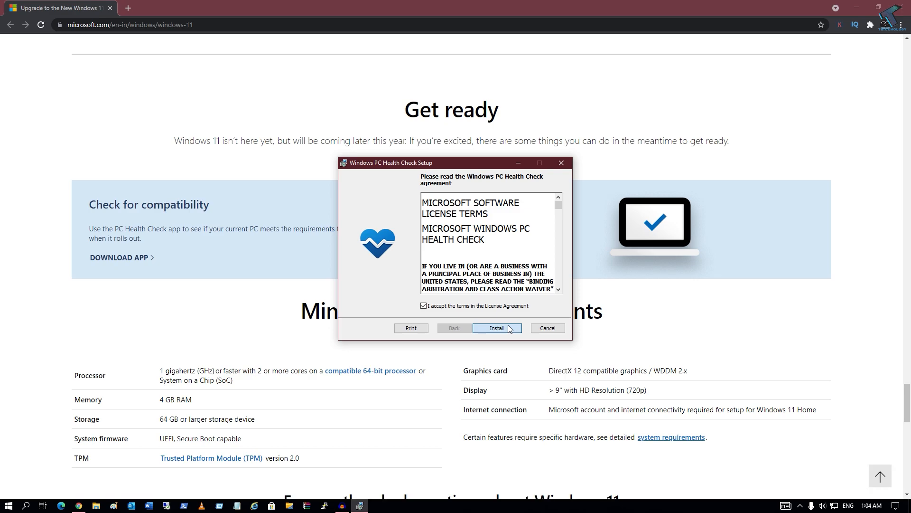
pyautogui.click(494, 327)
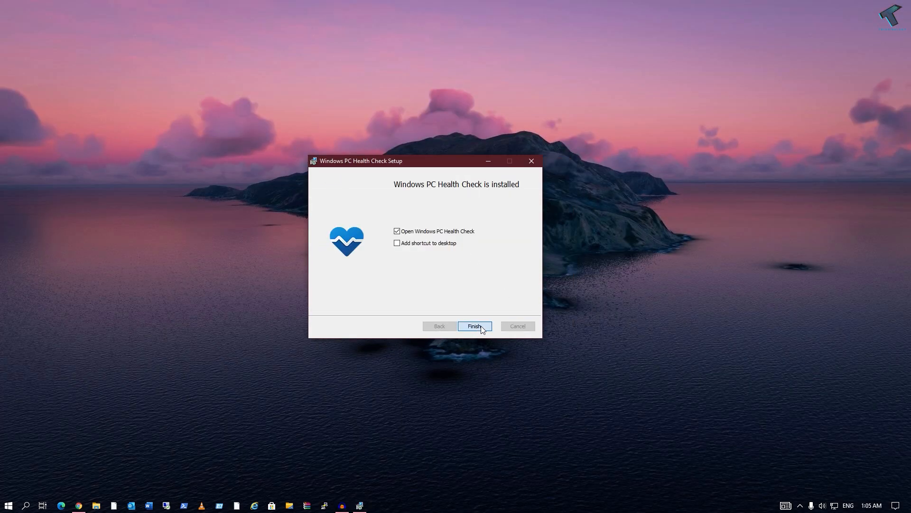
# Step: Finish setup with the app launched and run 'Check now' for Windows 11 compatibility
pyautogui.click(474, 325)
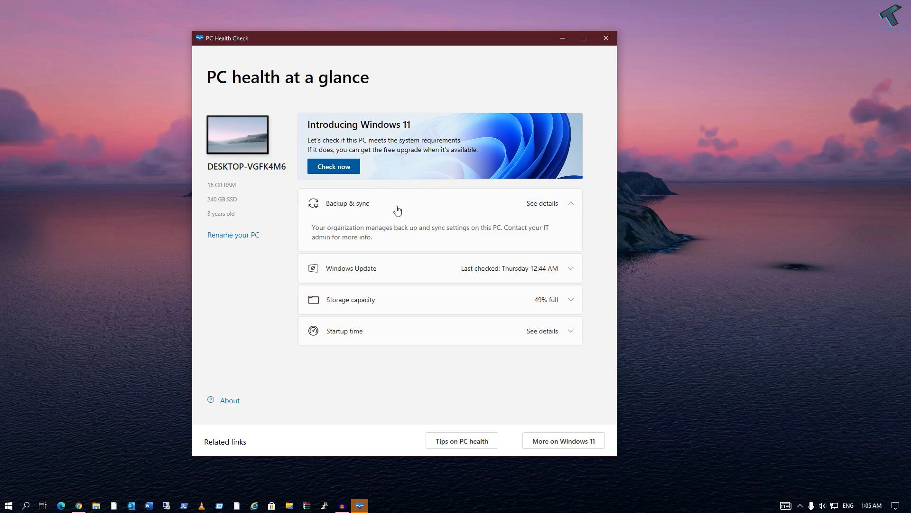
pyautogui.click(333, 166)
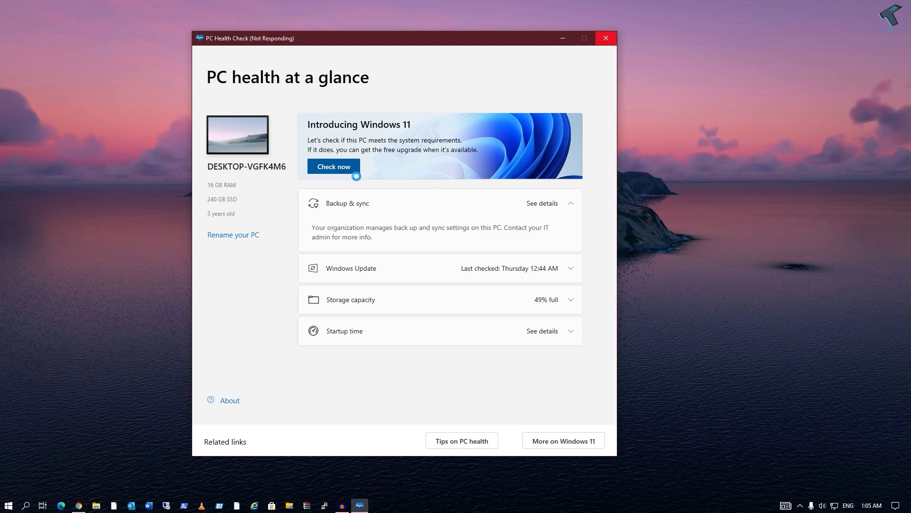